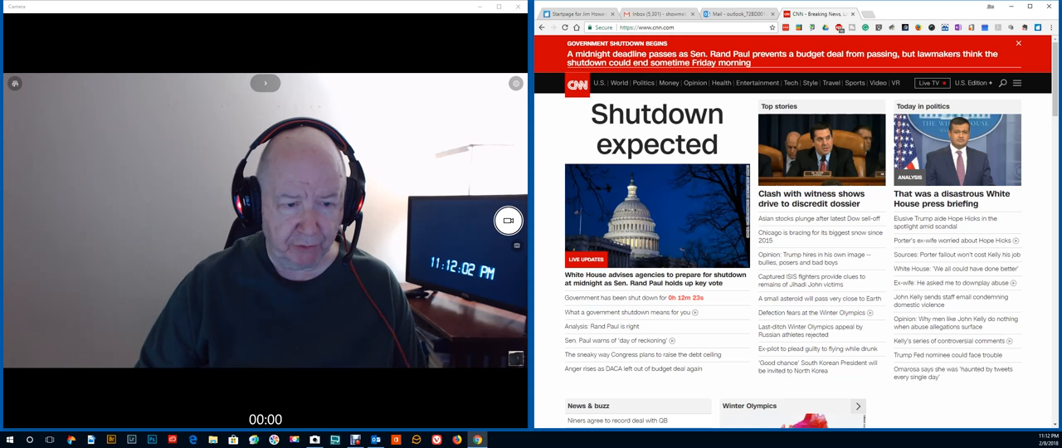
mouse_move(944, 222)
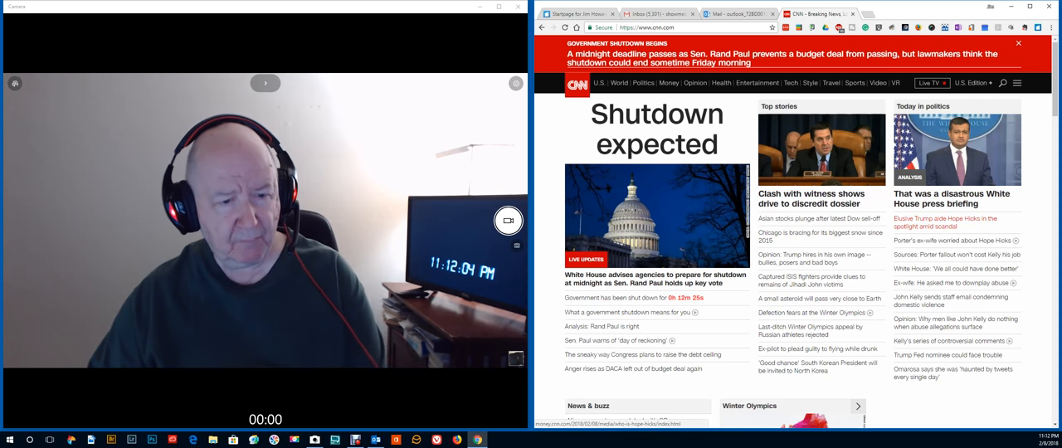